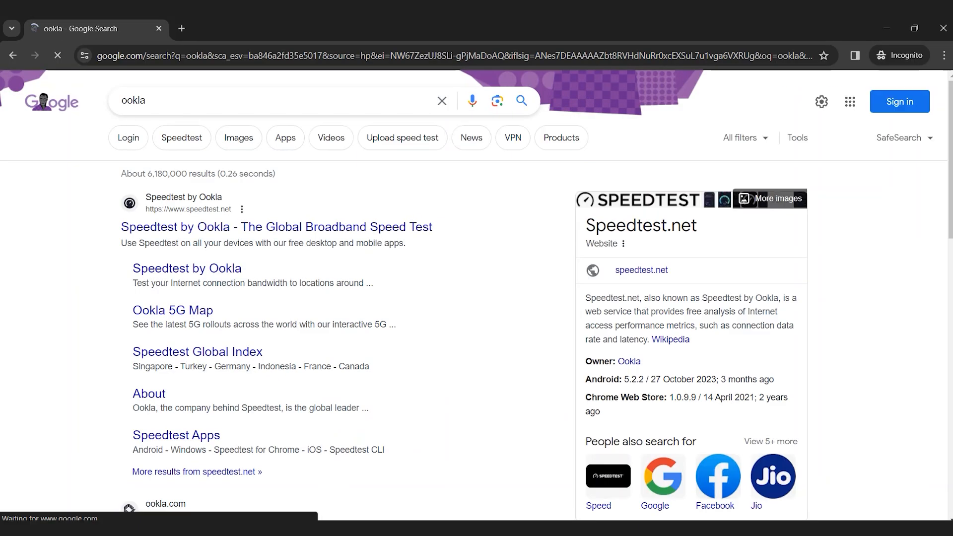
Step: Open the Speedtest by Ookla site from the search results and accept the privacy prompt
click(277, 226)
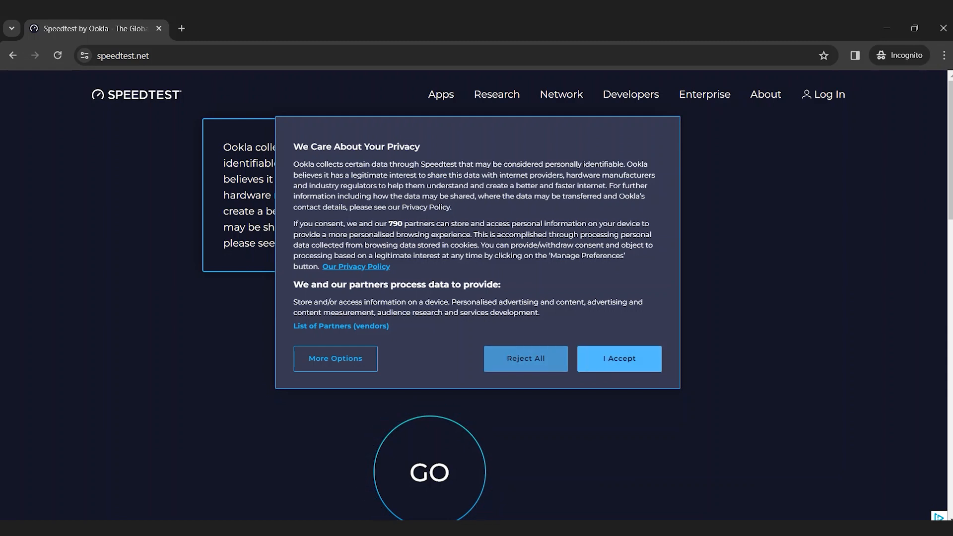
click(619, 359)
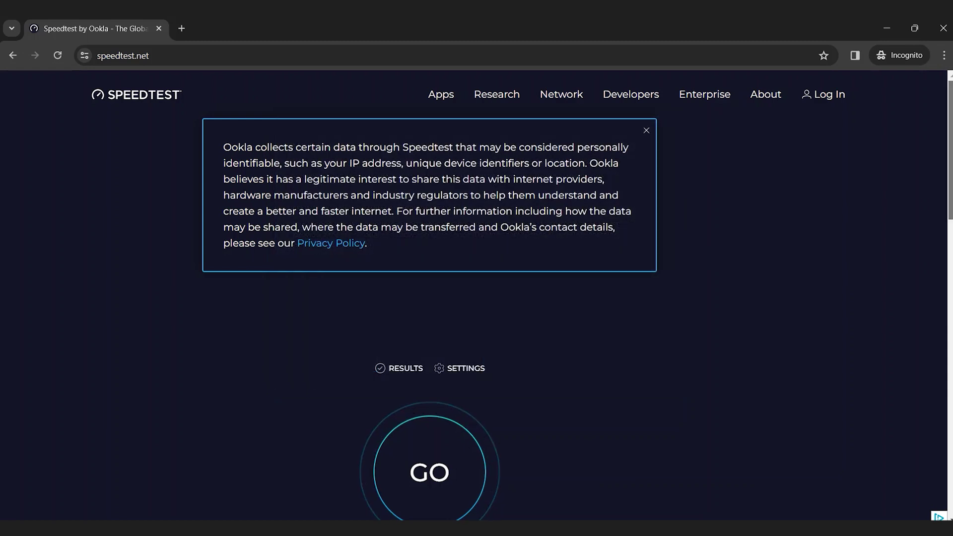
scroll(down, 3)
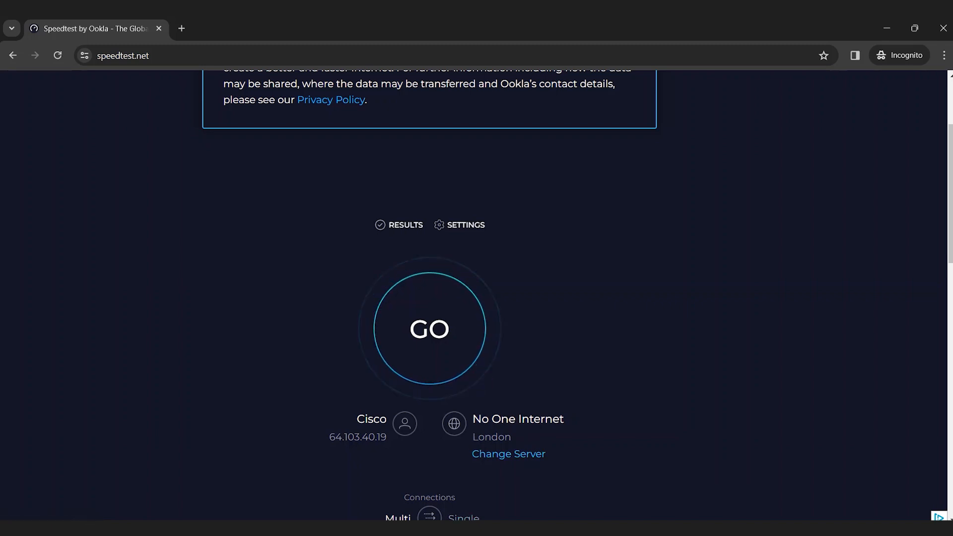
mouse_move(429, 329)
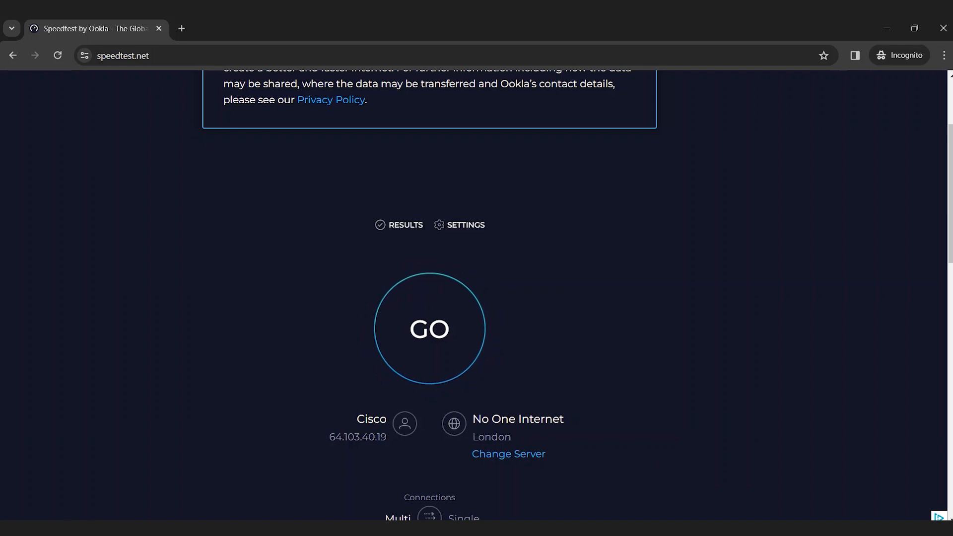
mouse_move(429, 329)
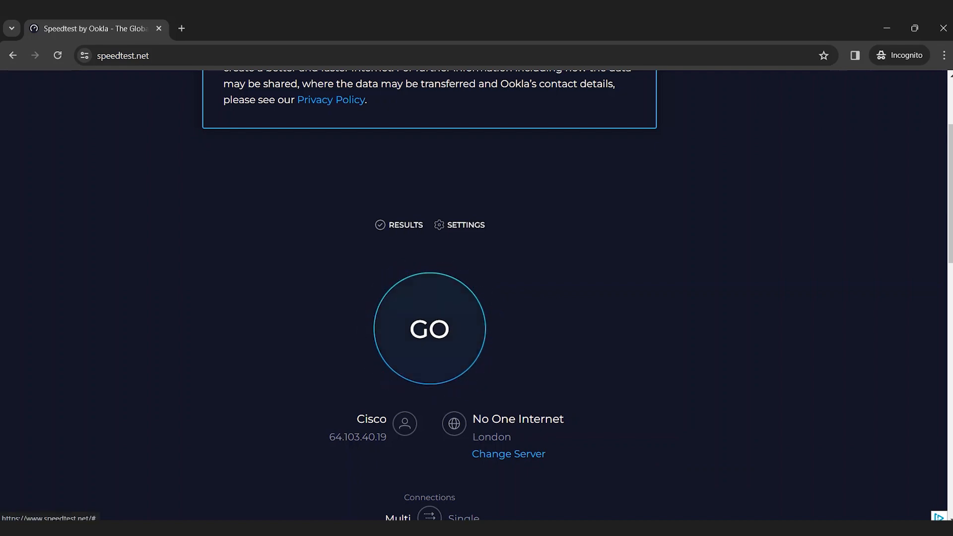
Step: Start the speed test with GO, connecting to the London server
click(429, 328)
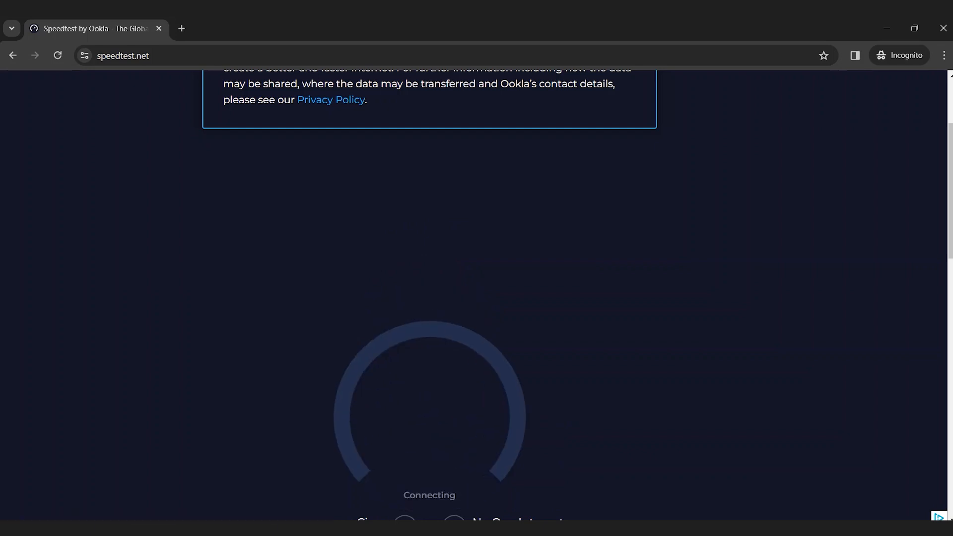